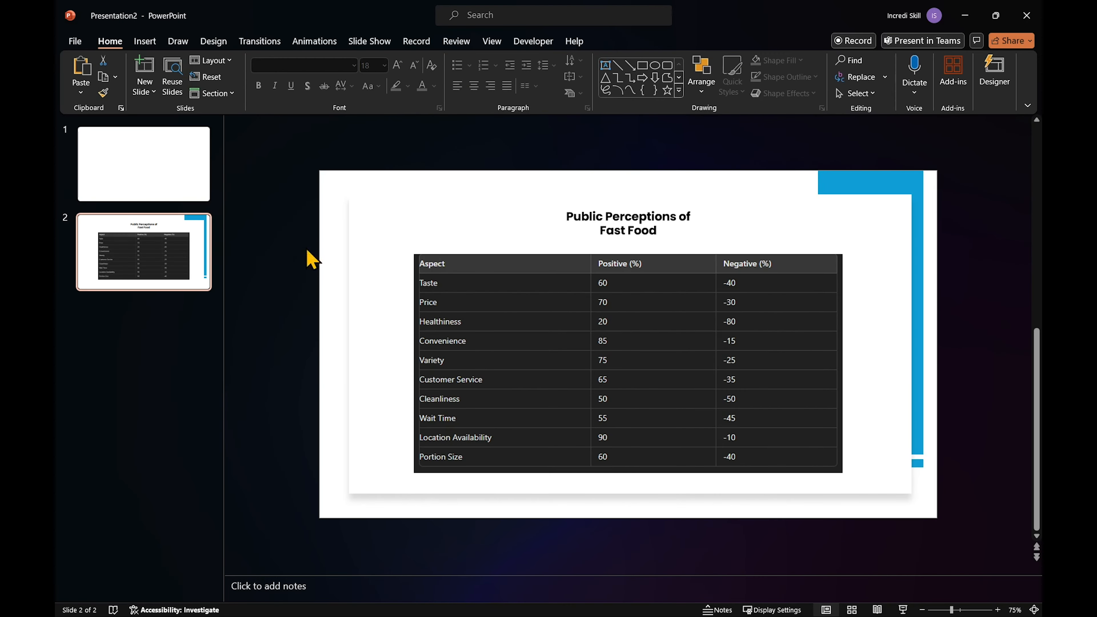
Show the blank first slide in the editing area
click(143, 164)
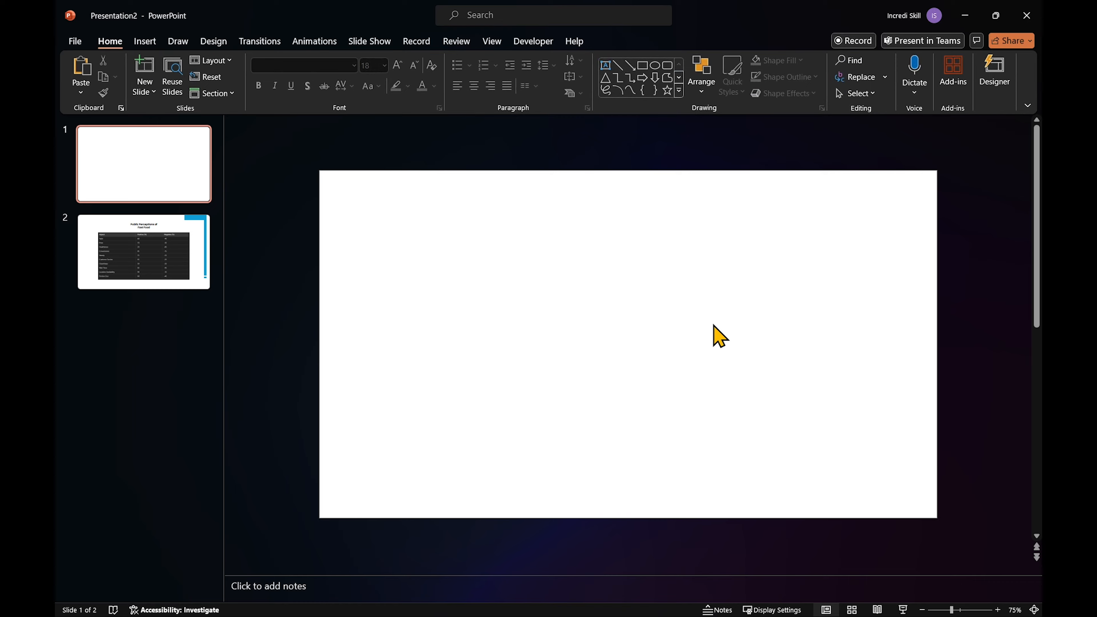
Turn on the ruler and dashed guides and add an extra vertical guide
click(492, 41)
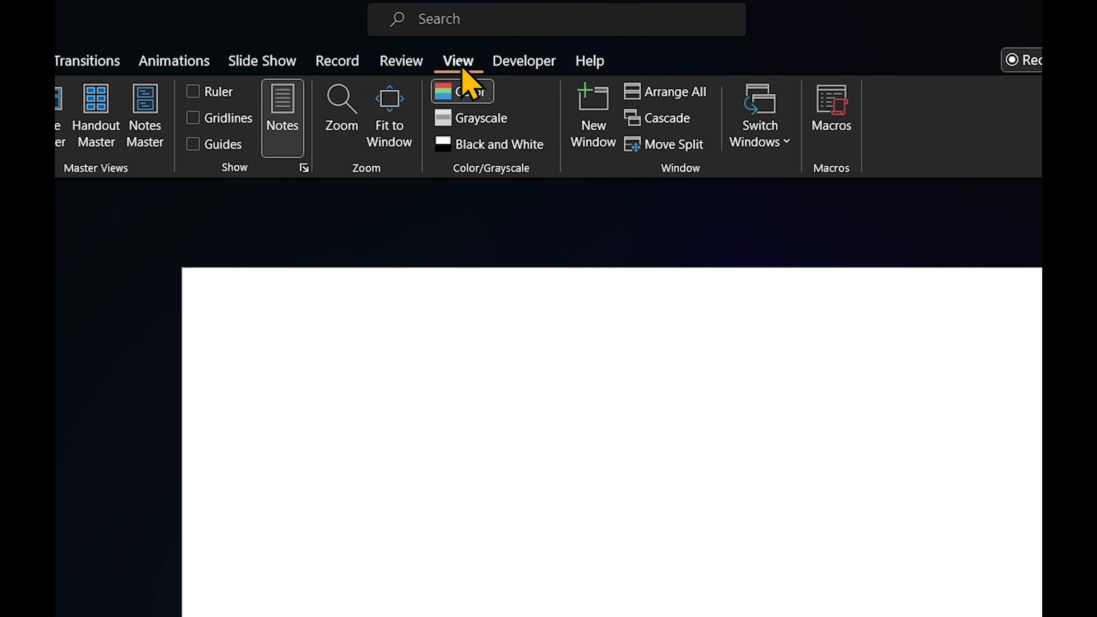
mouse_move(203, 112)
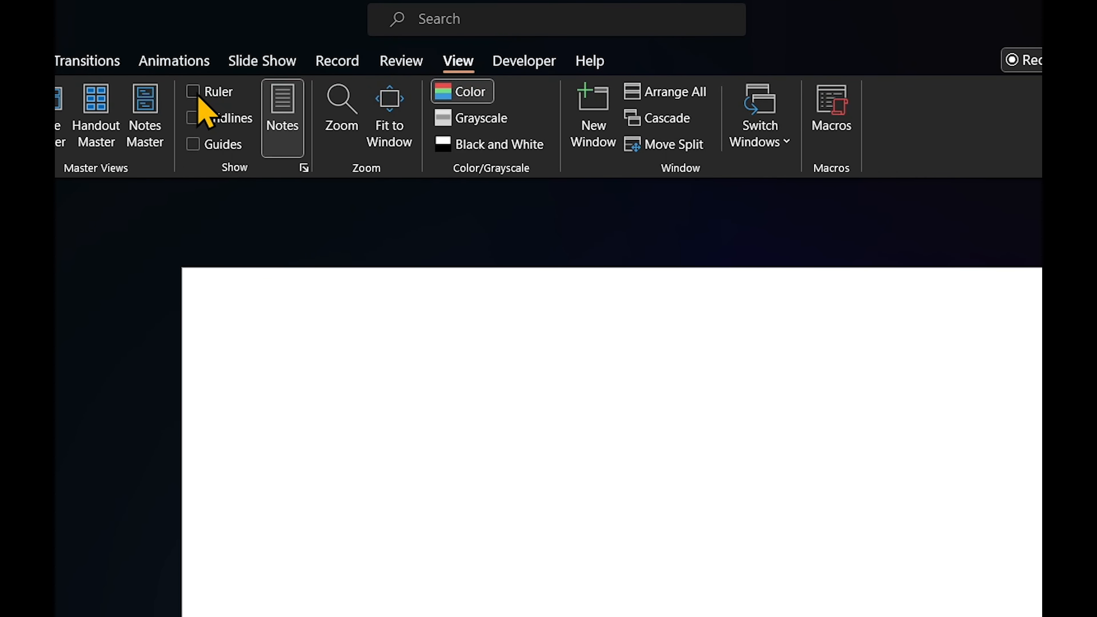
click(192, 91)
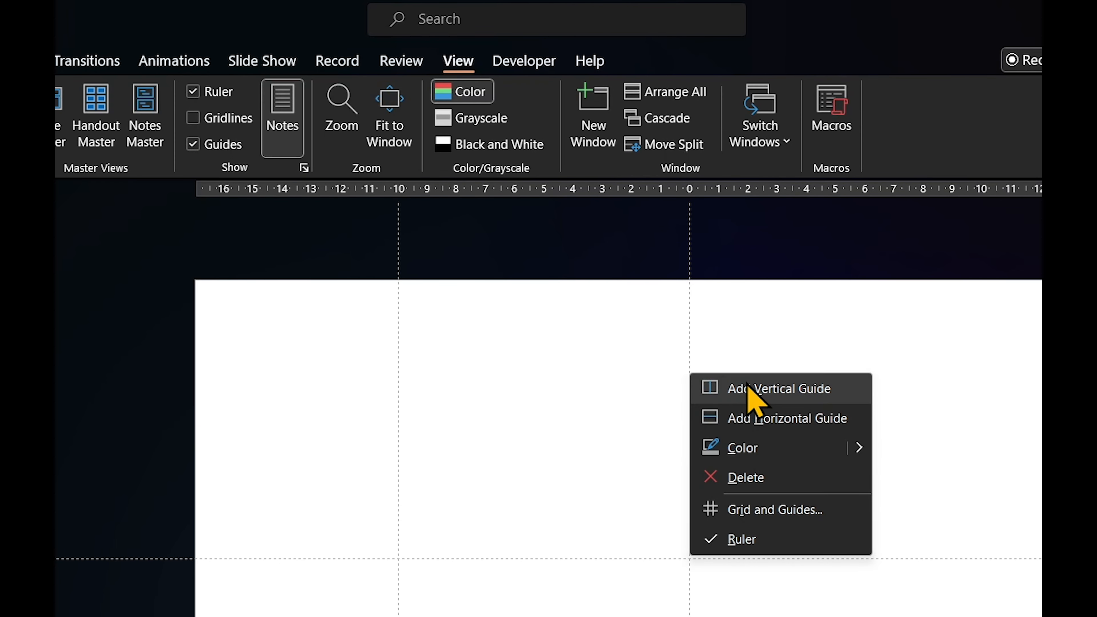
click(787, 388)
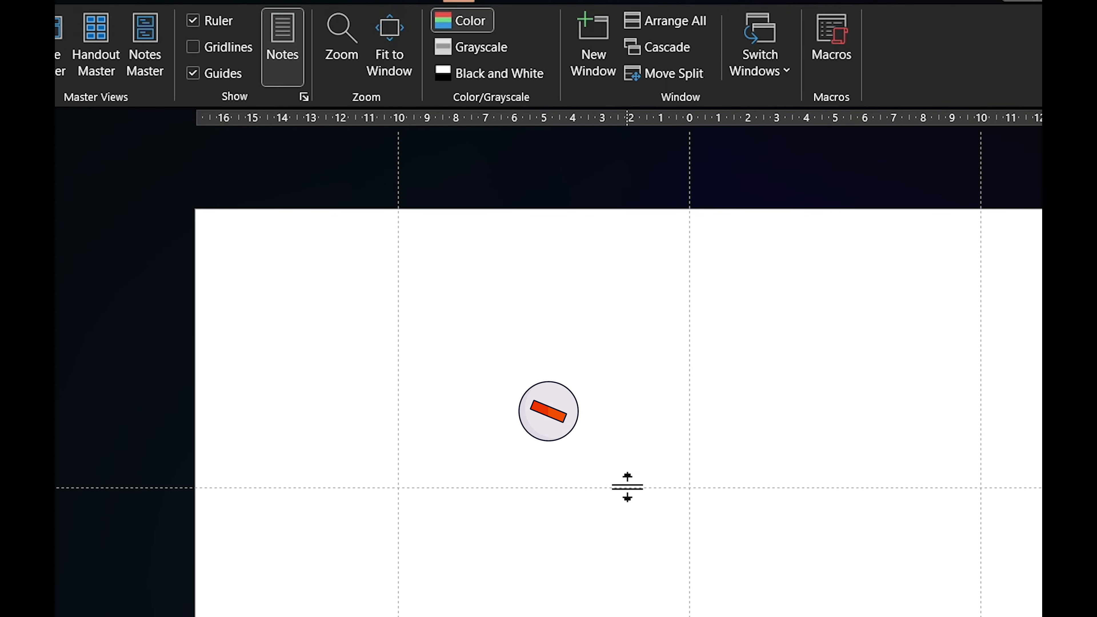
right_click(627, 488)
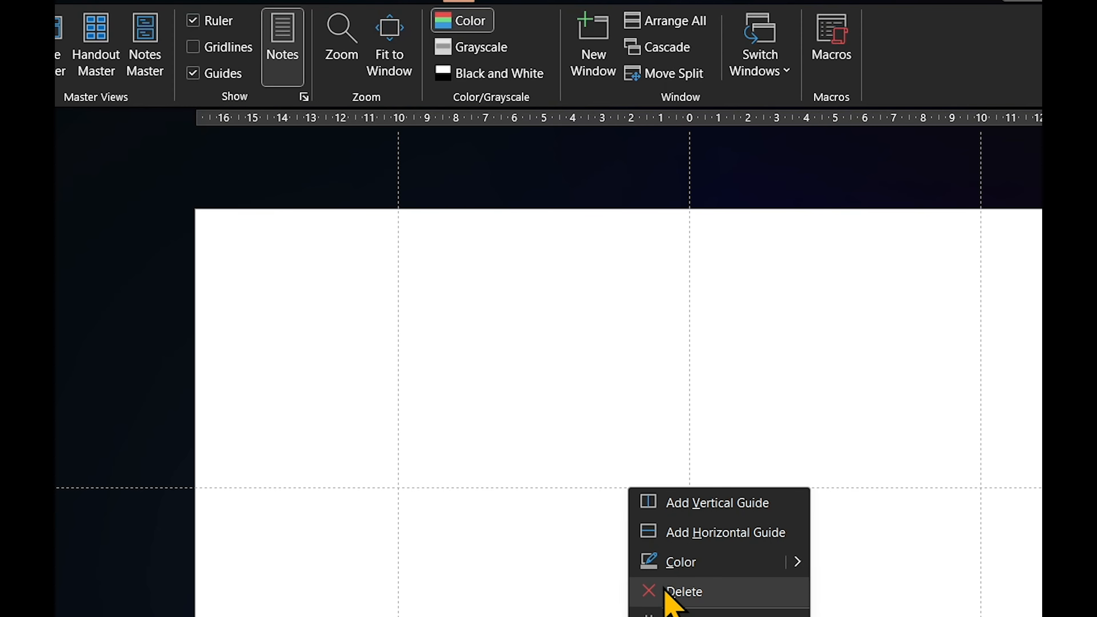
Remove the extra guide and build two duplicated Taste diverging bar rows labelled -80 and 20
click(683, 592)
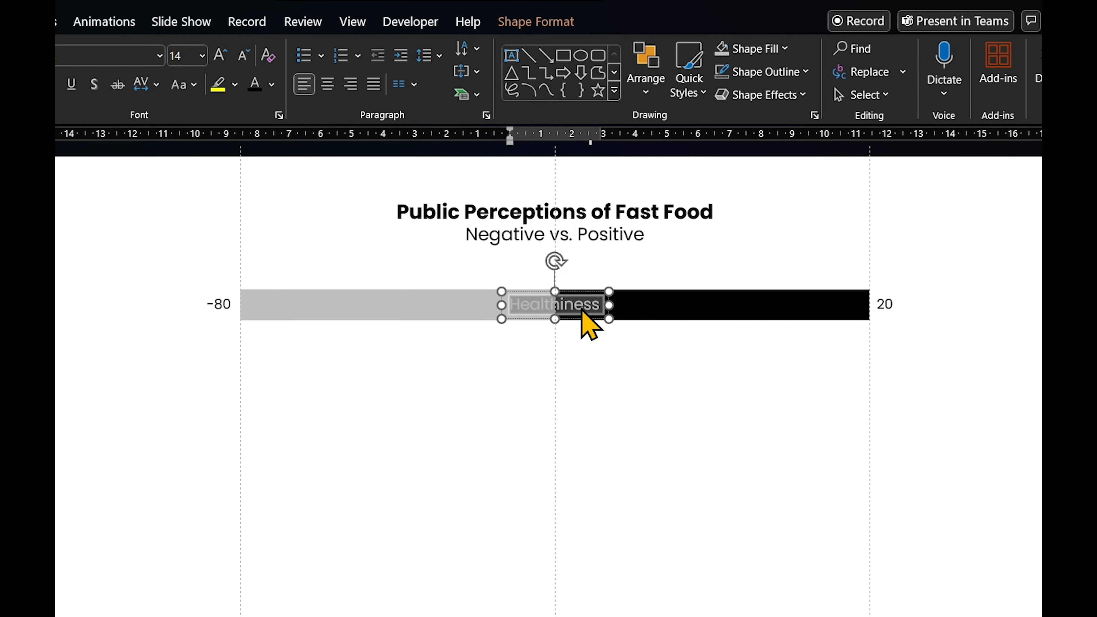
click(144, 273)
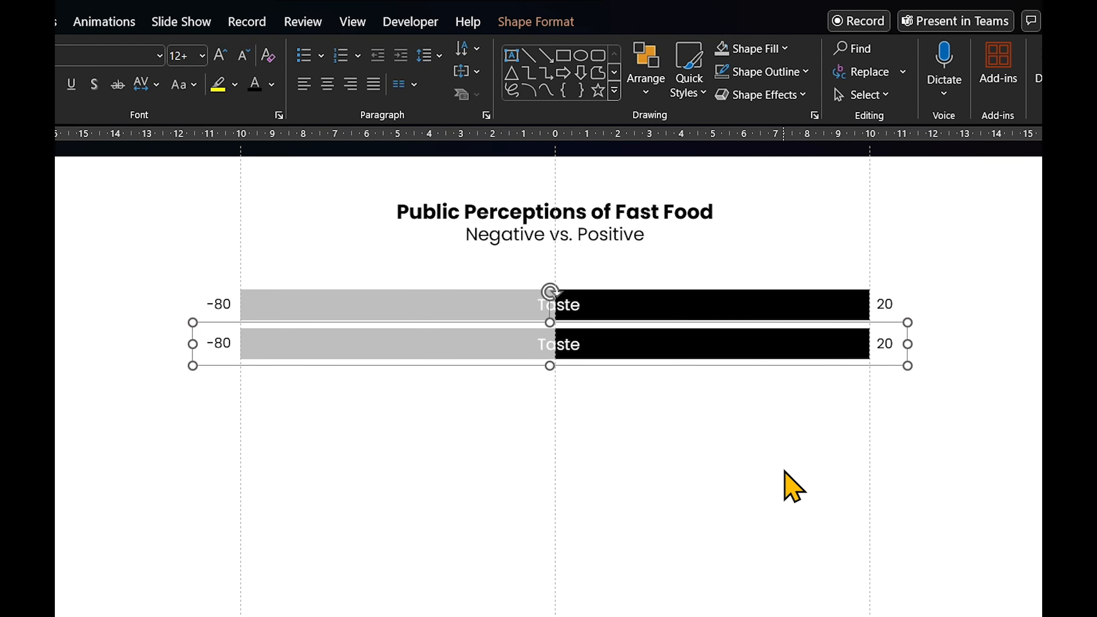
click(143, 253)
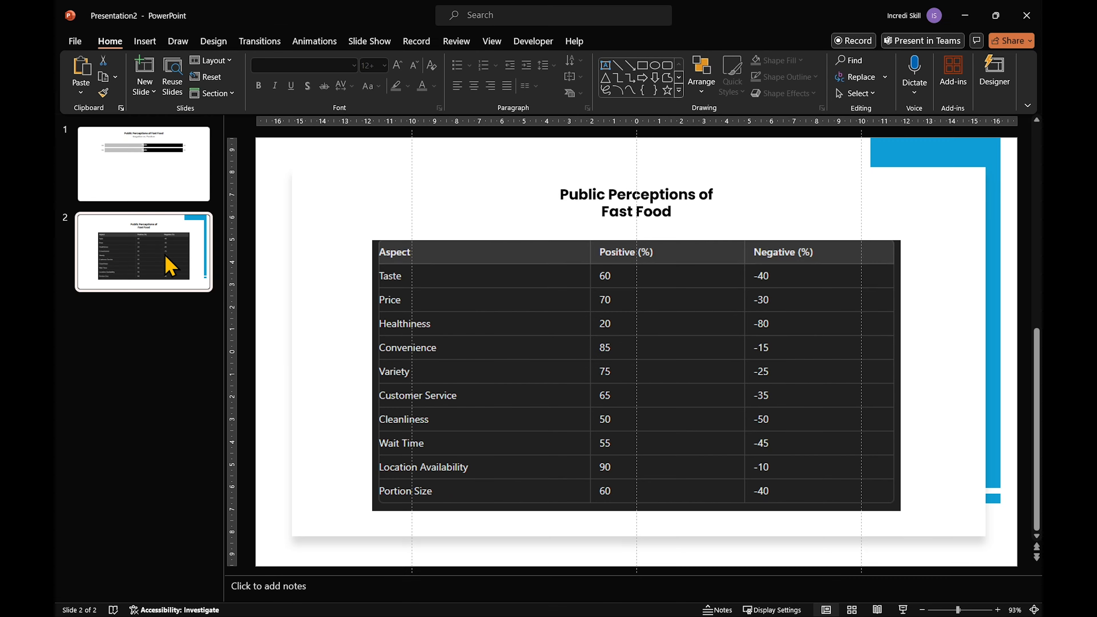
Create the Work-Life Balance slide with a five-level legend, recolouring the Very Negative swatch pink
click(143, 164)
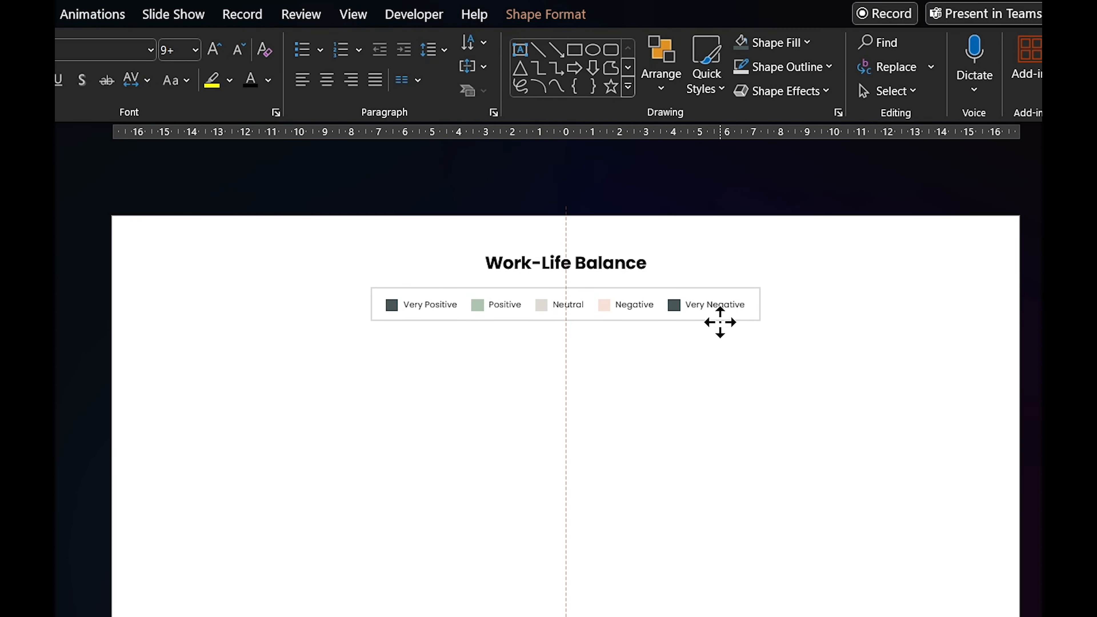
click(707, 305)
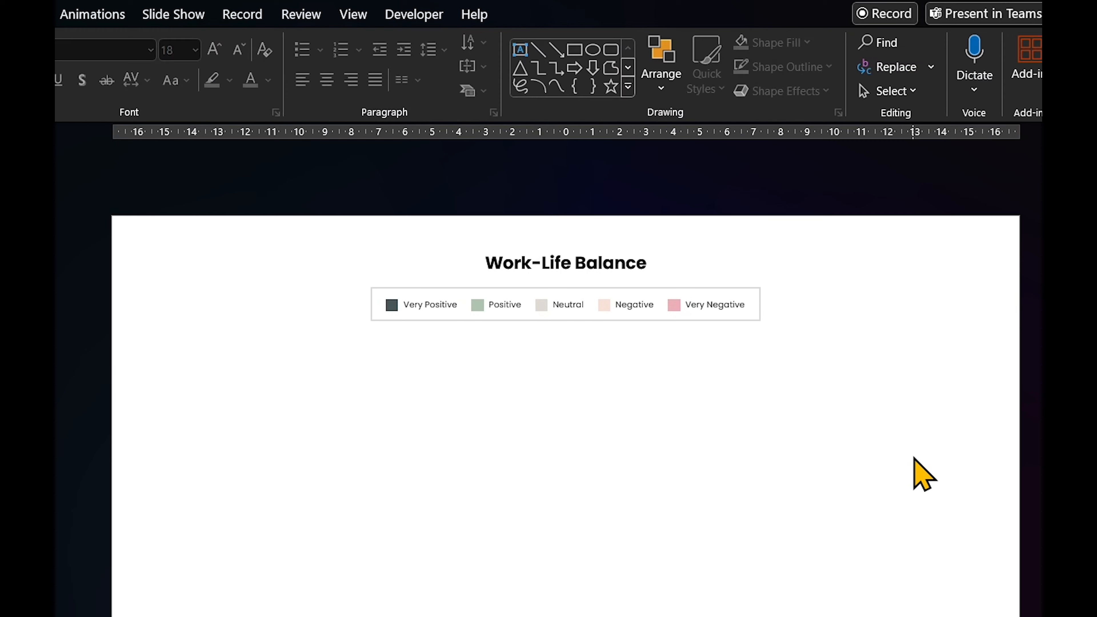
click(353, 14)
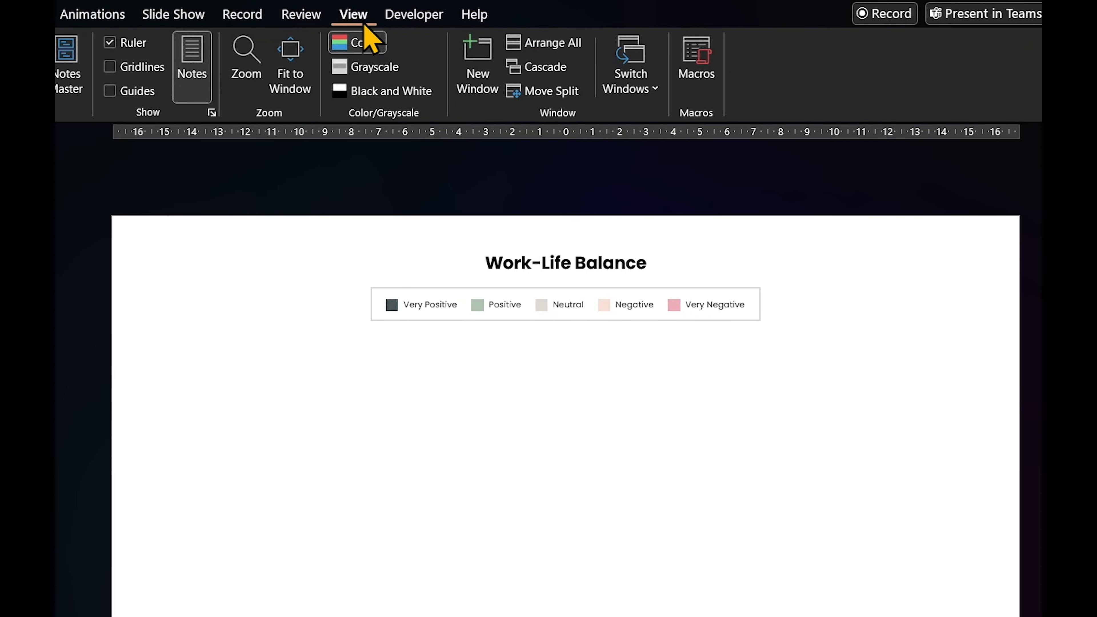
Show guides and add the Job Flexibility label with grey and black bars and -40, 60 labels
click(117, 90)
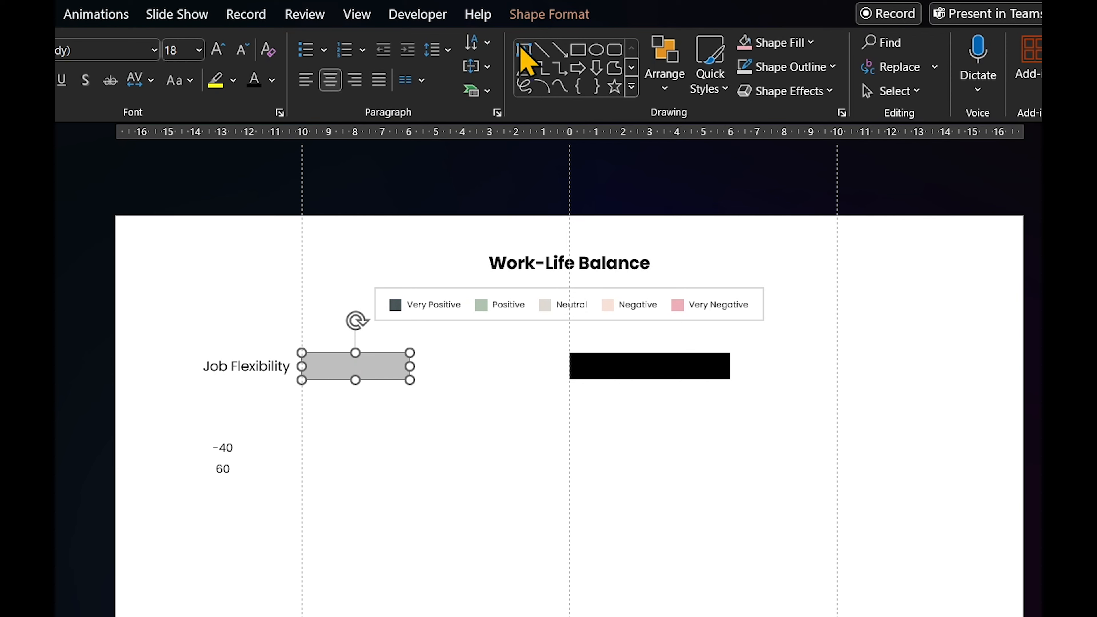
Draw a dark slate bar and a longer sage-green bar in the Job Flexibility row
click(222, 43)
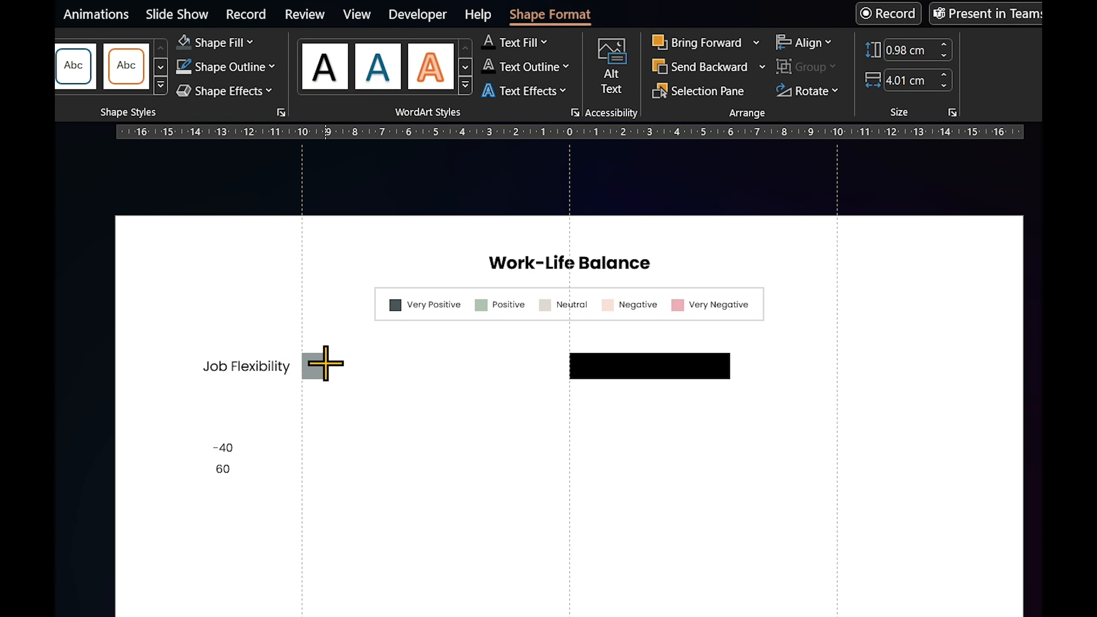
drag(326, 363, 383, 365)
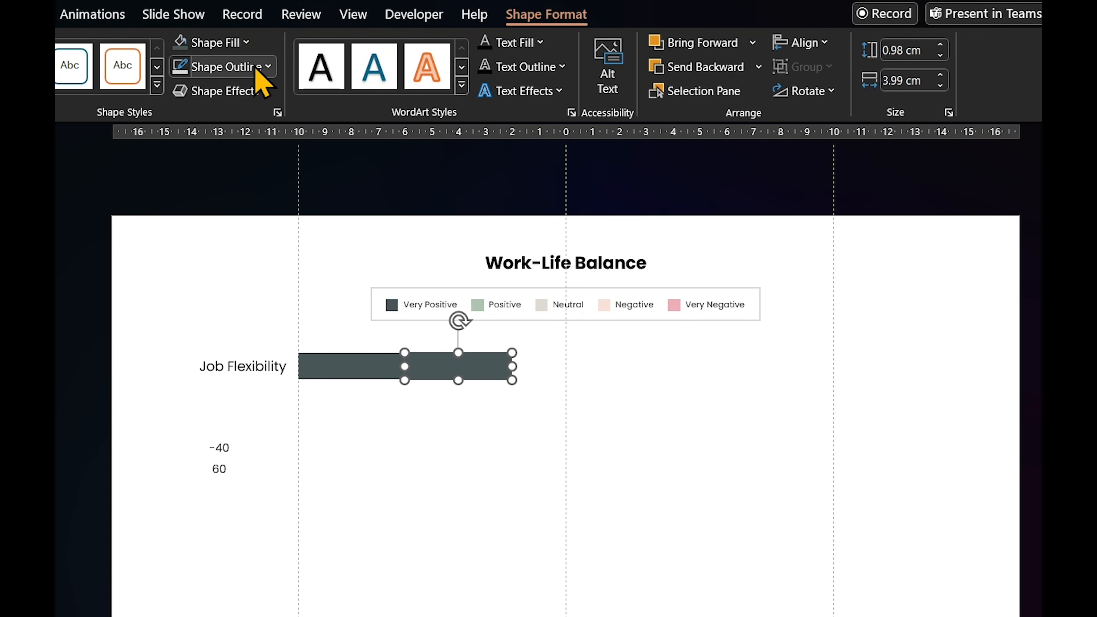
click(457, 366)
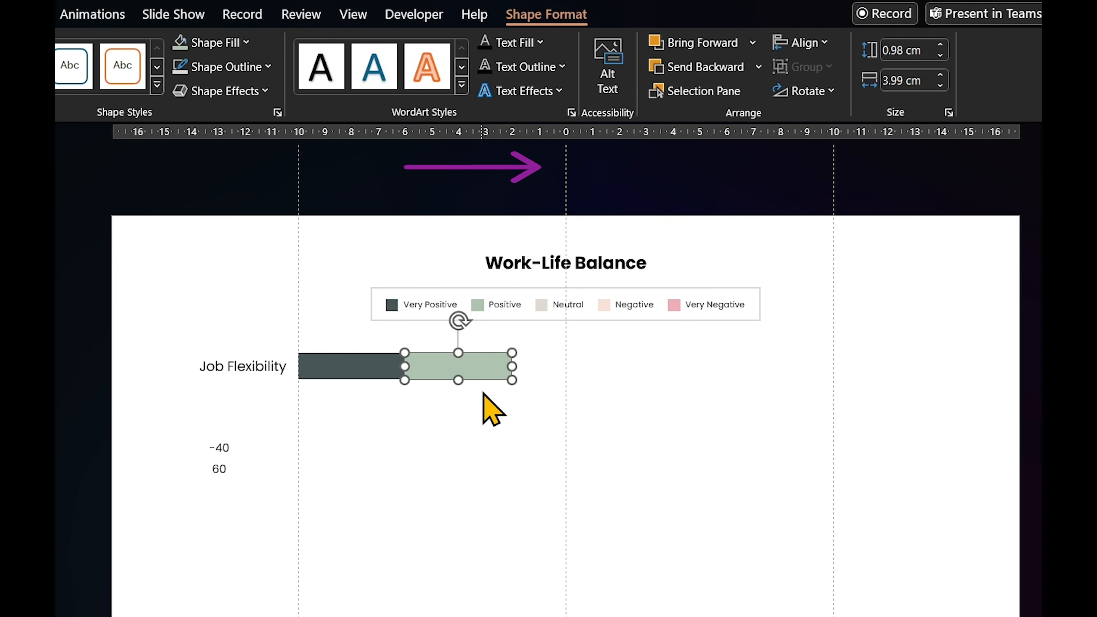
drag(514, 366, 566, 365)
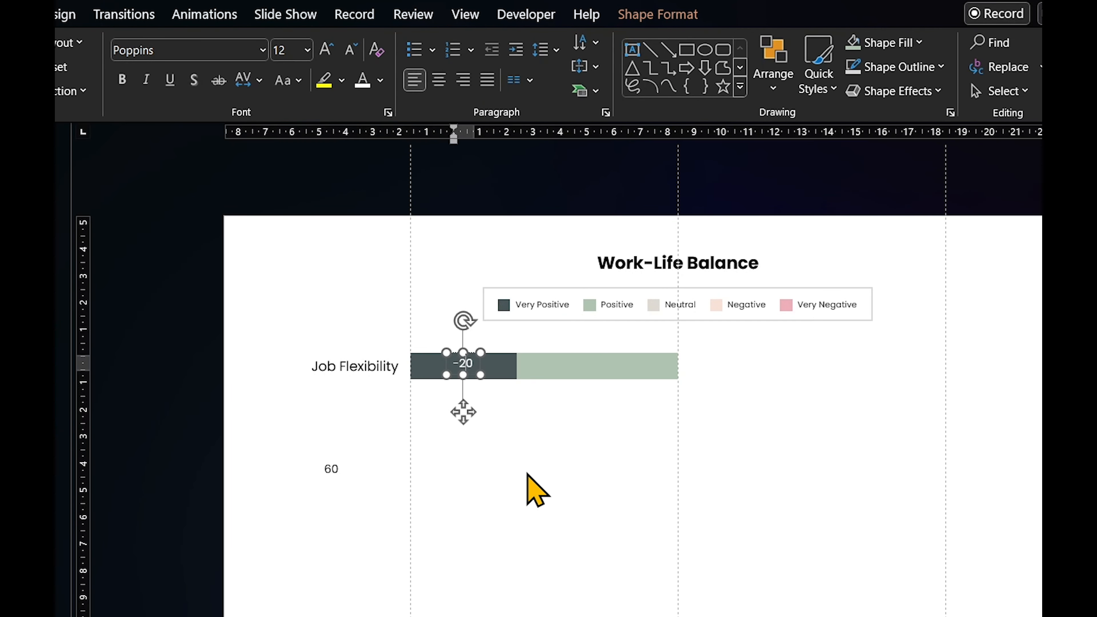
Complete five segments labelled 20%, 30%, 25%, 15%, 10%, group the row and duplicate it below
click(774, 63)
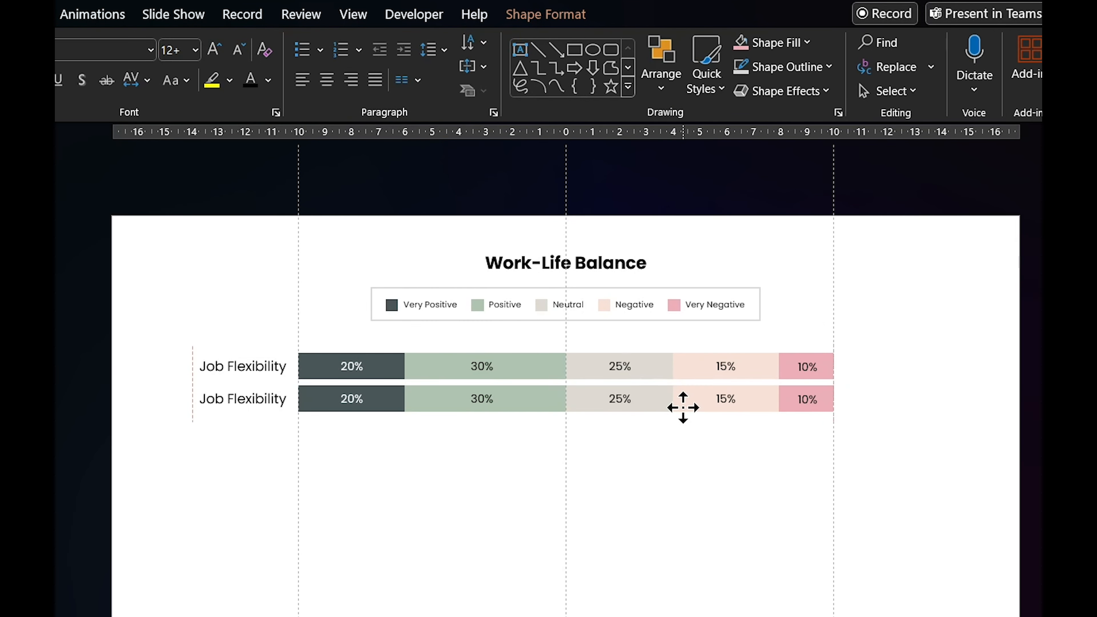
click(682, 399)
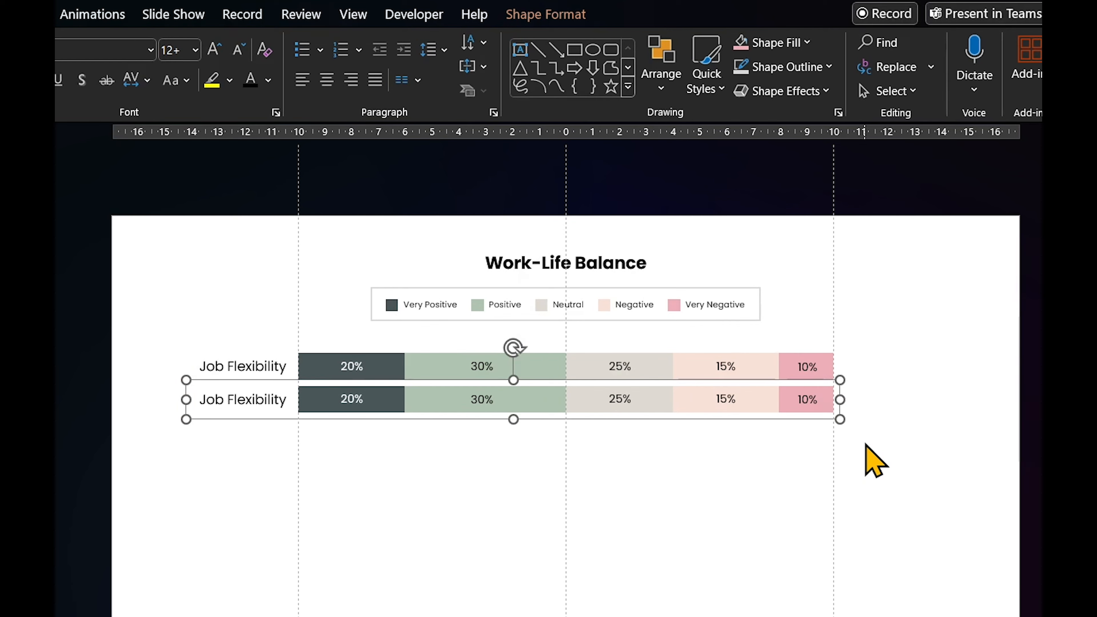